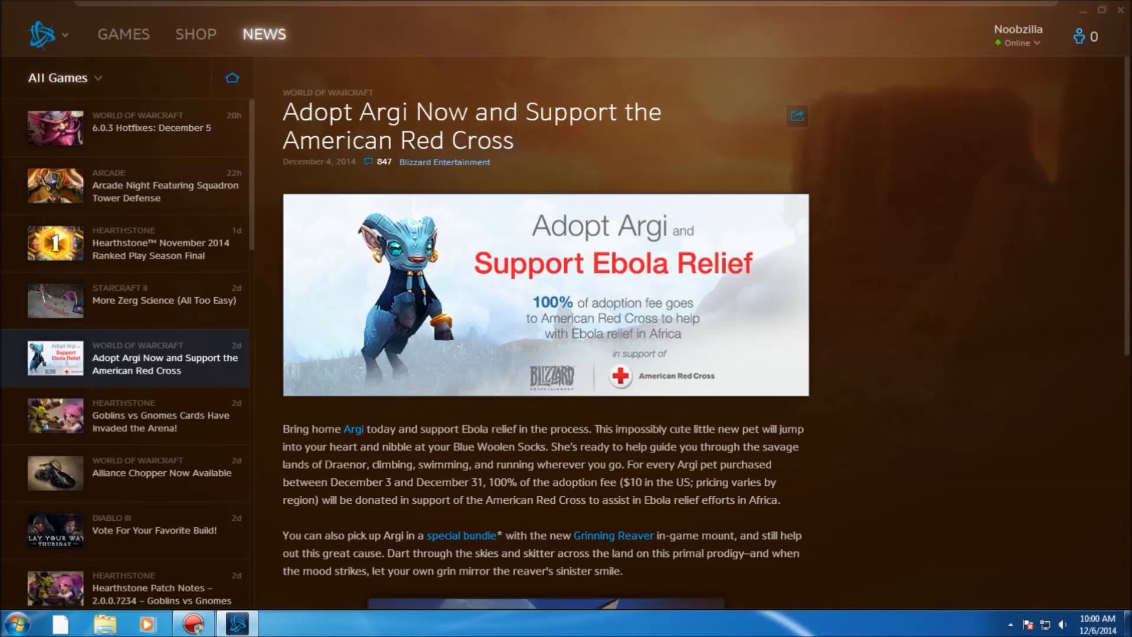
# Step: Find the Argi link in the article, open its shop page and buy the pet for USD 10.00
pyautogui.scroll(-3)
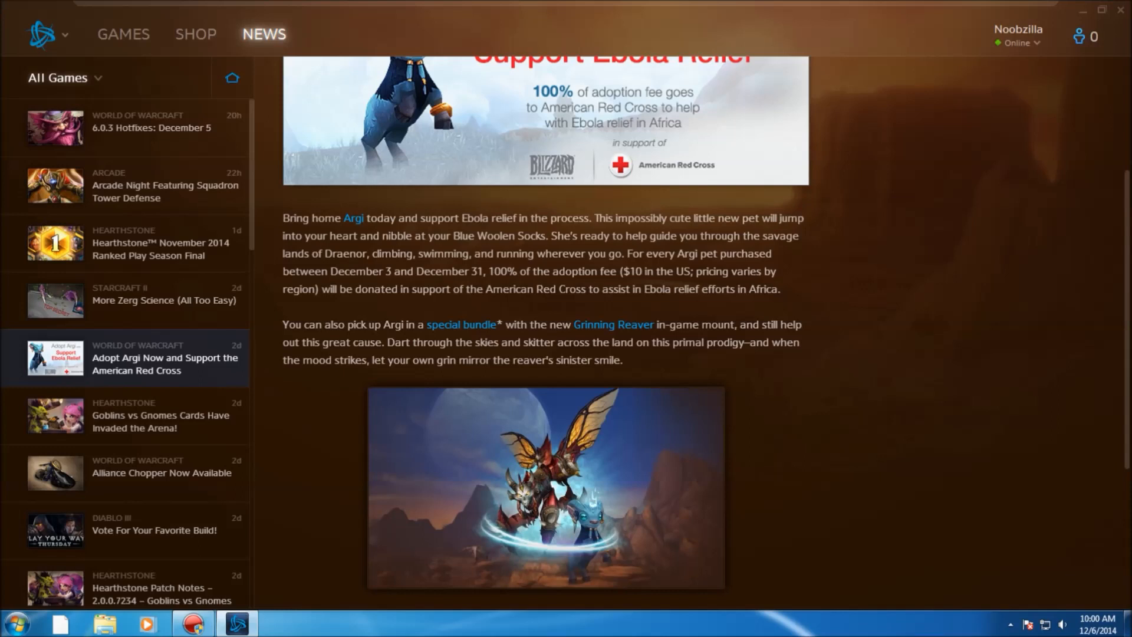
pyautogui.scroll(3)
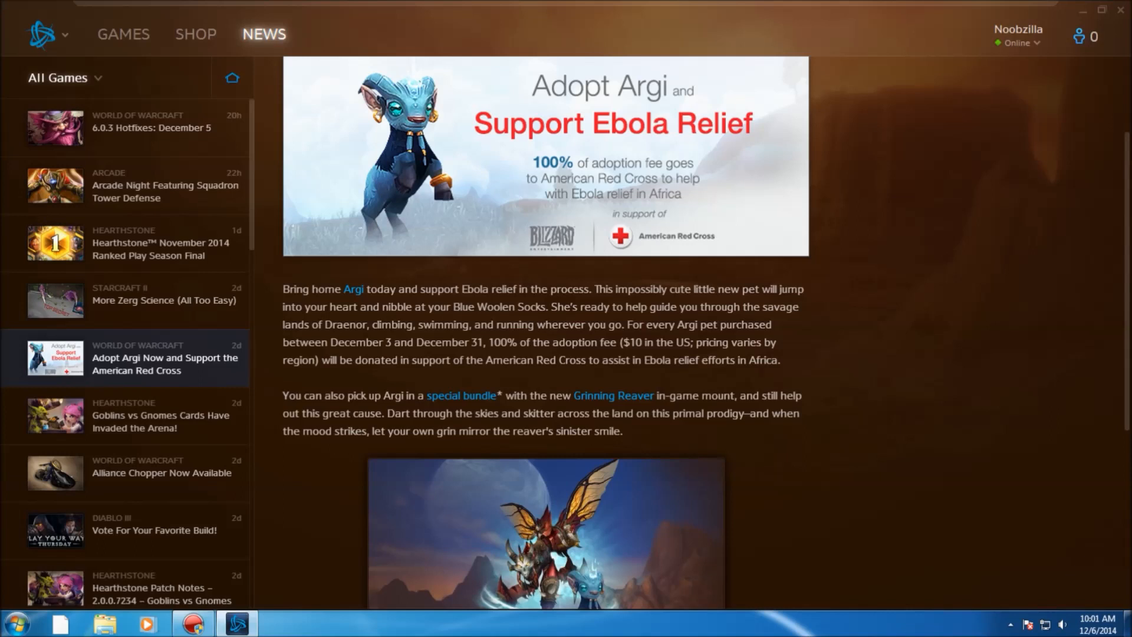
pyautogui.scroll(-3)
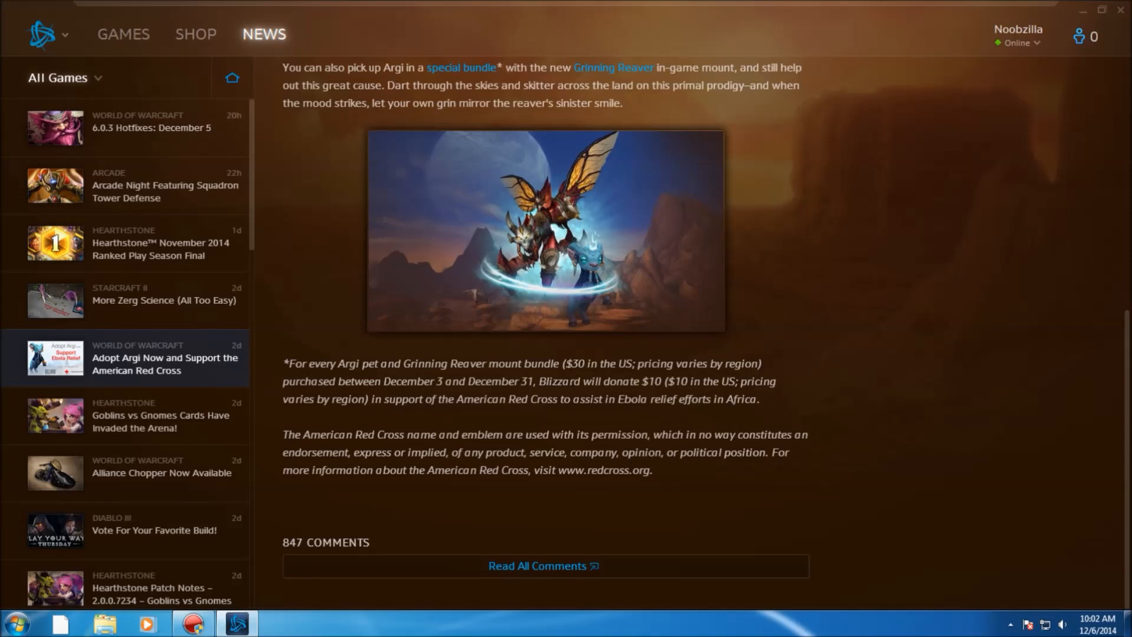
pyautogui.scroll(3)
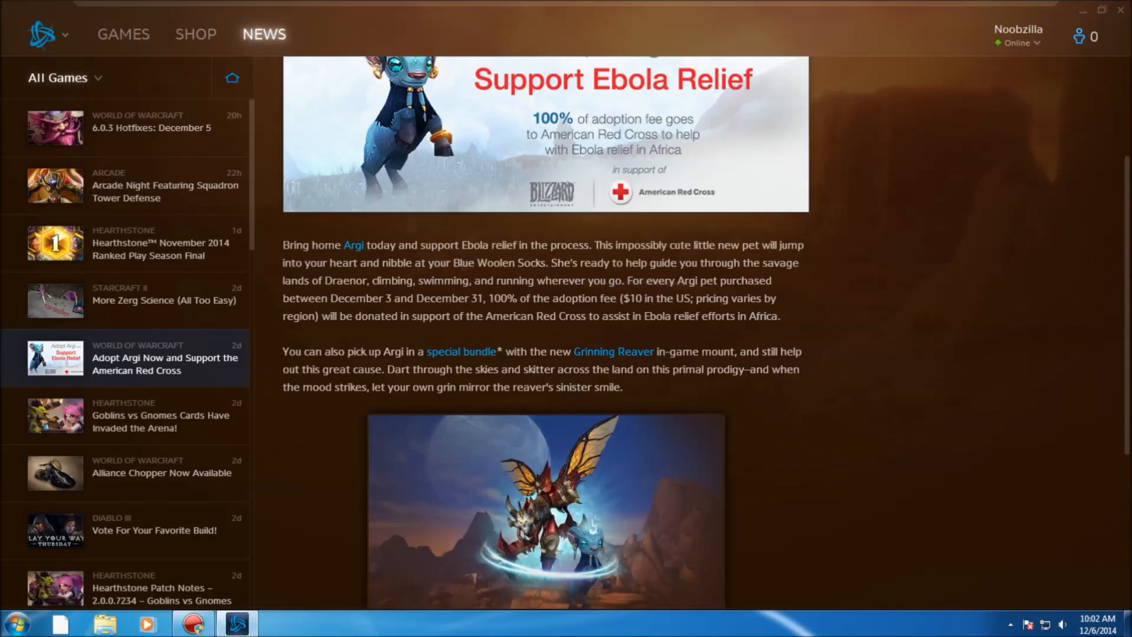
pyautogui.scroll(3)
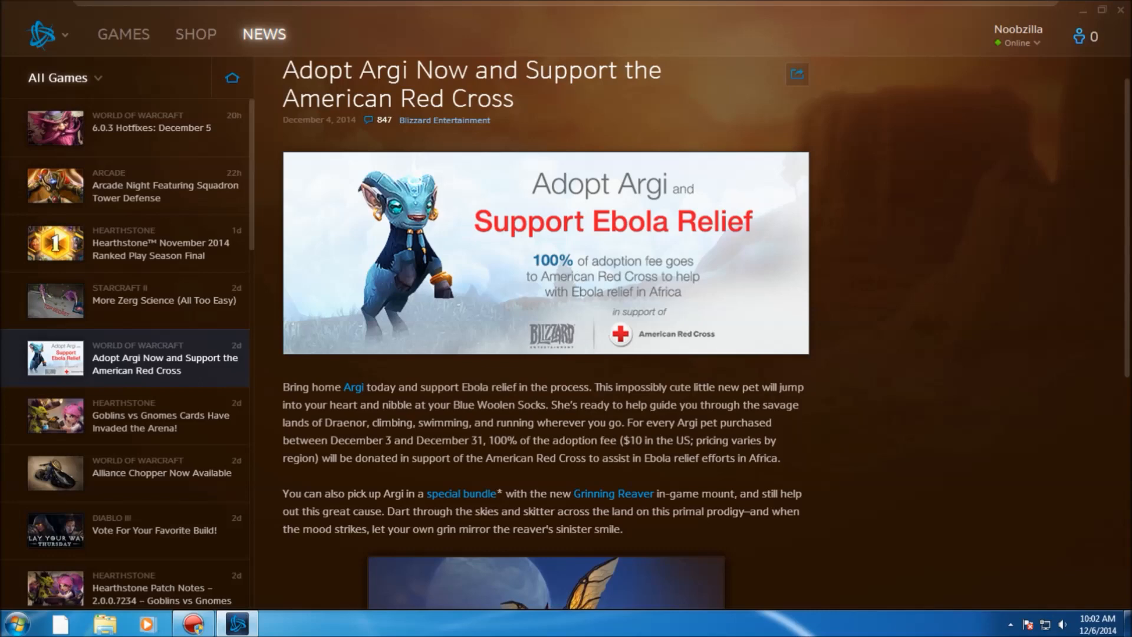
pyautogui.scroll(-3)
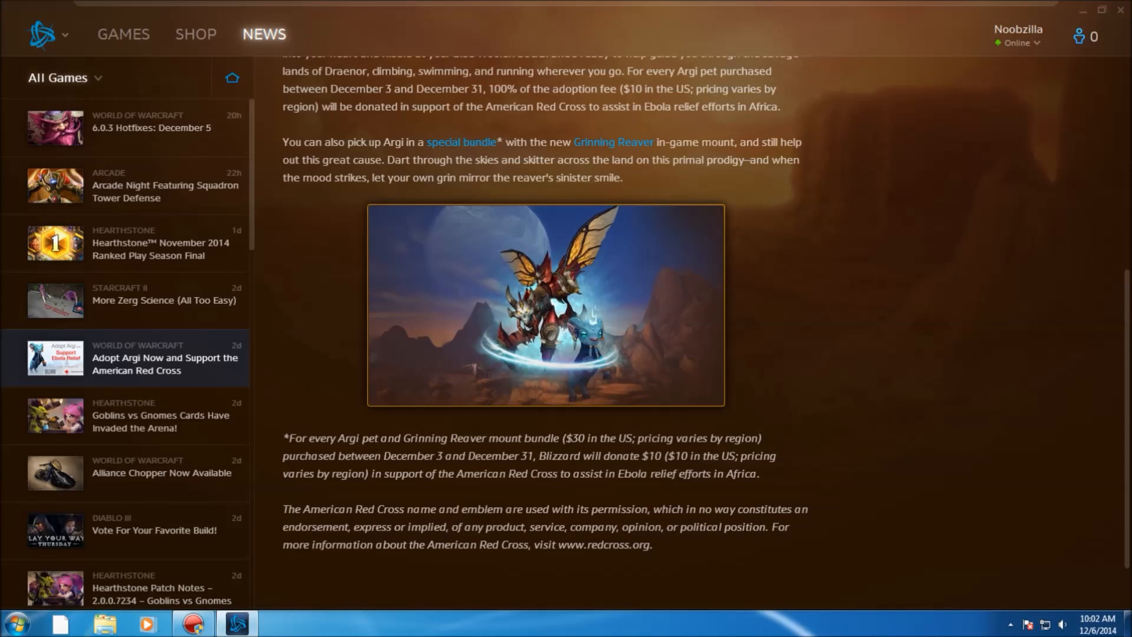
pyautogui.scroll(3)
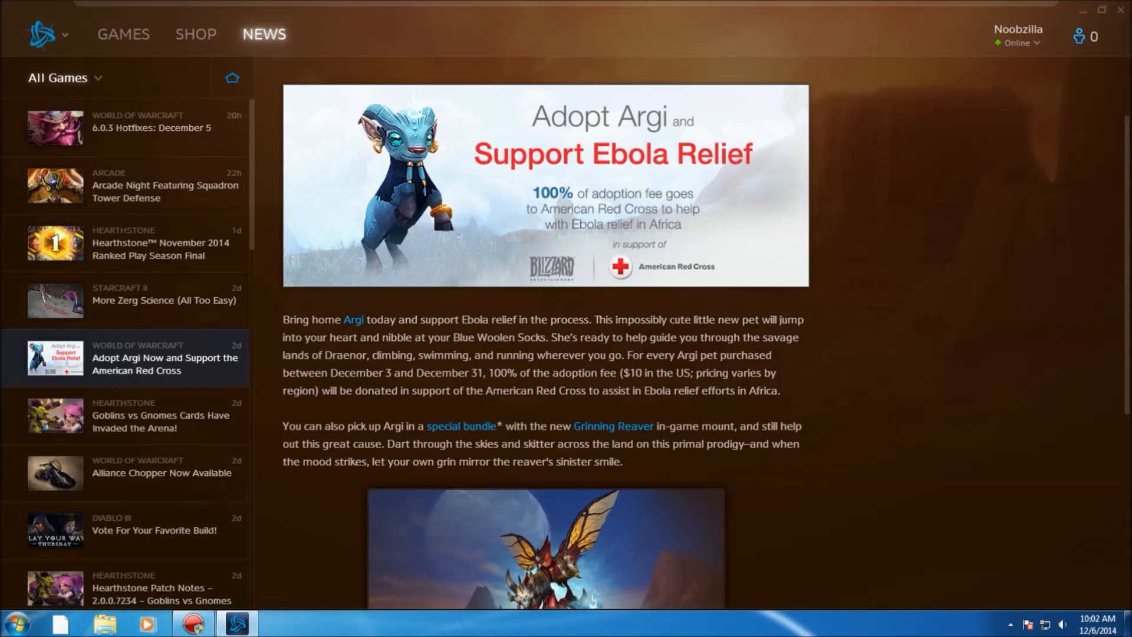
pyautogui.scroll(-3)
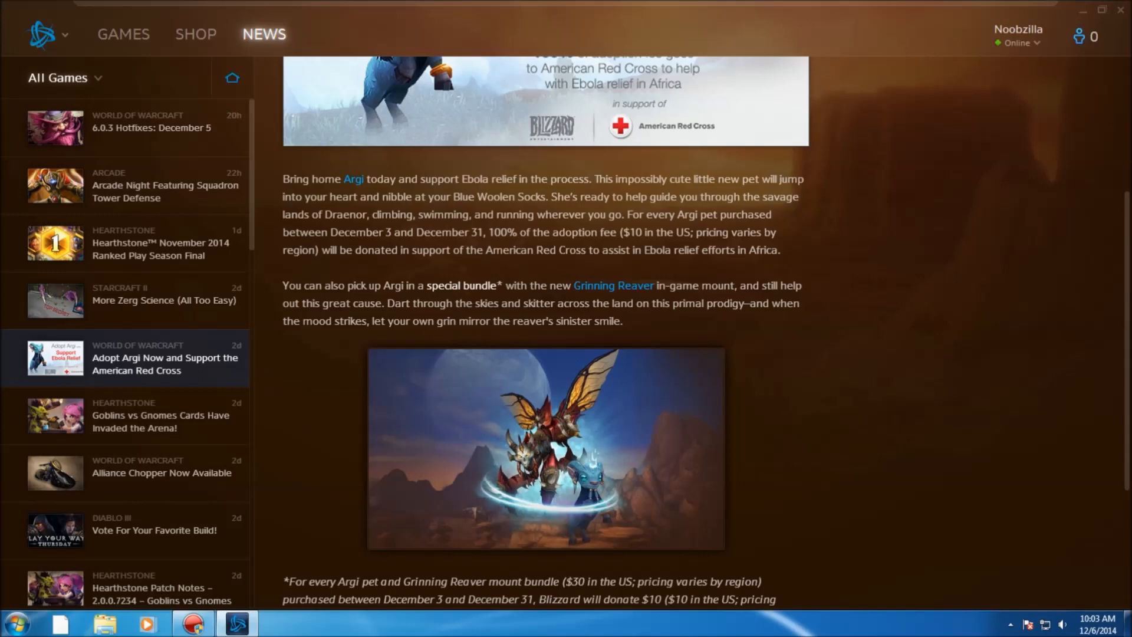
pyautogui.scroll(3)
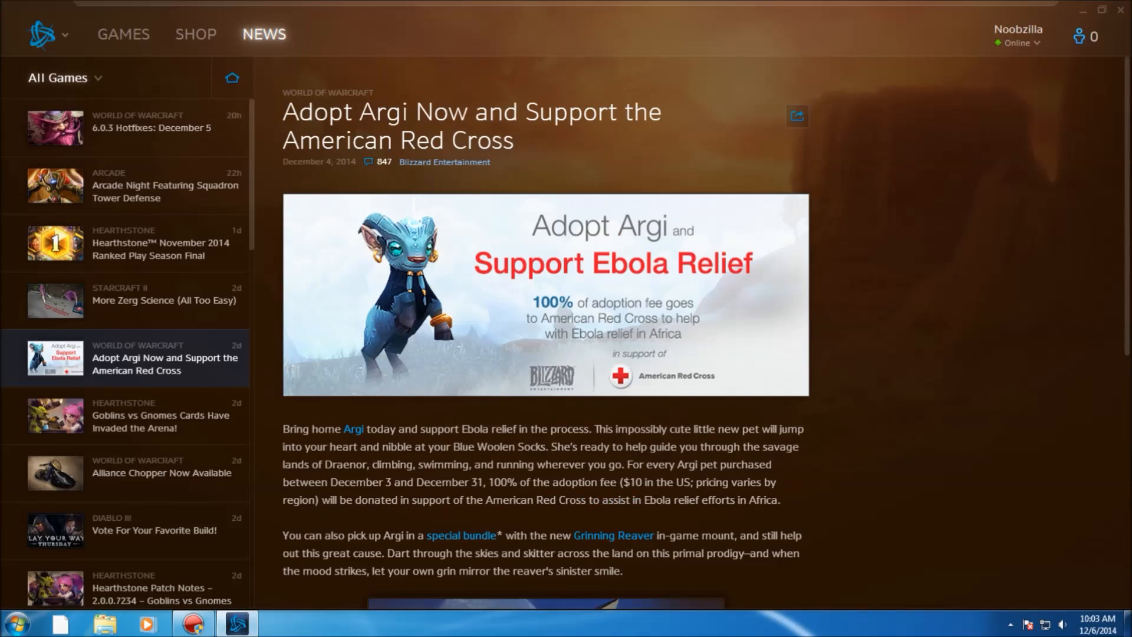
pyautogui.click(196, 34)
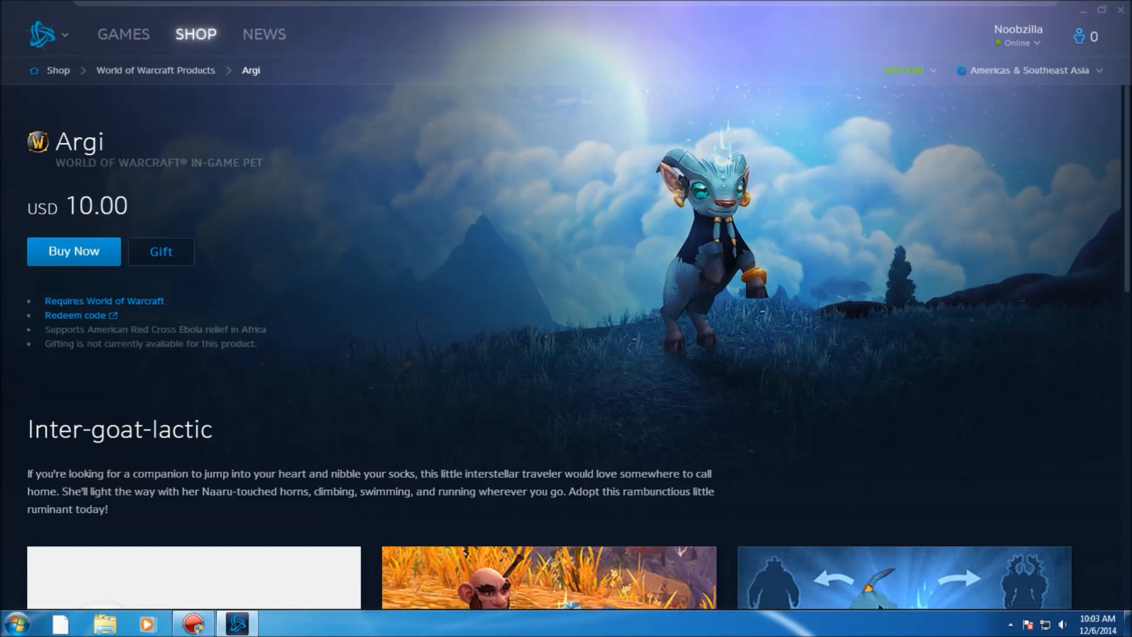
pyautogui.click(74, 251)
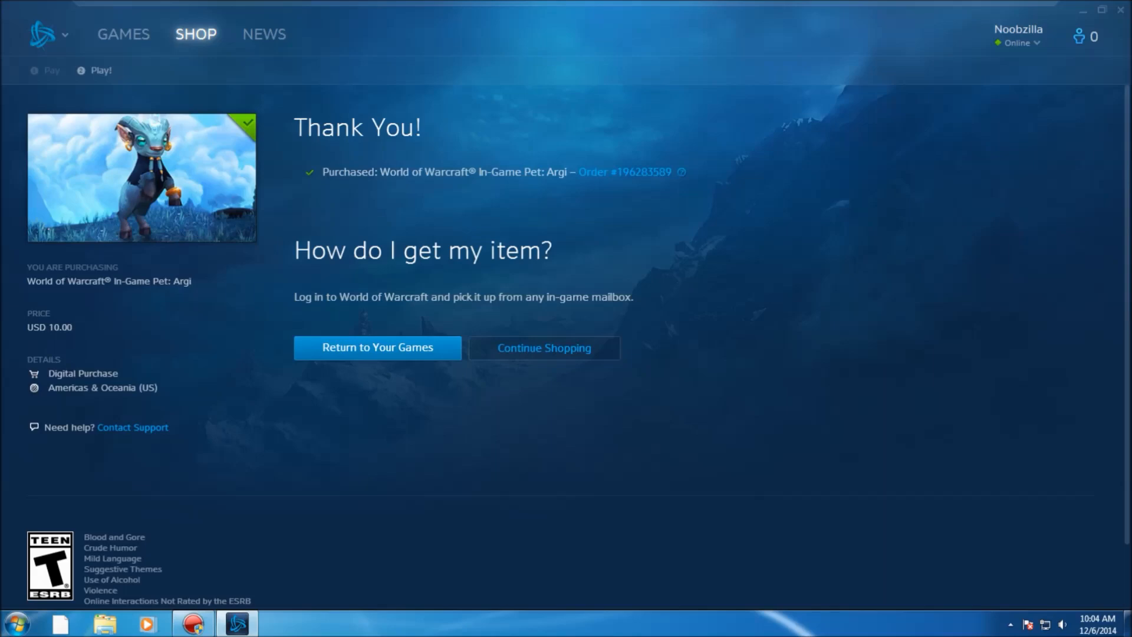
# Step: Return to the games library and launch World of Warcraft to see Argi in-game
pyautogui.click(377, 347)
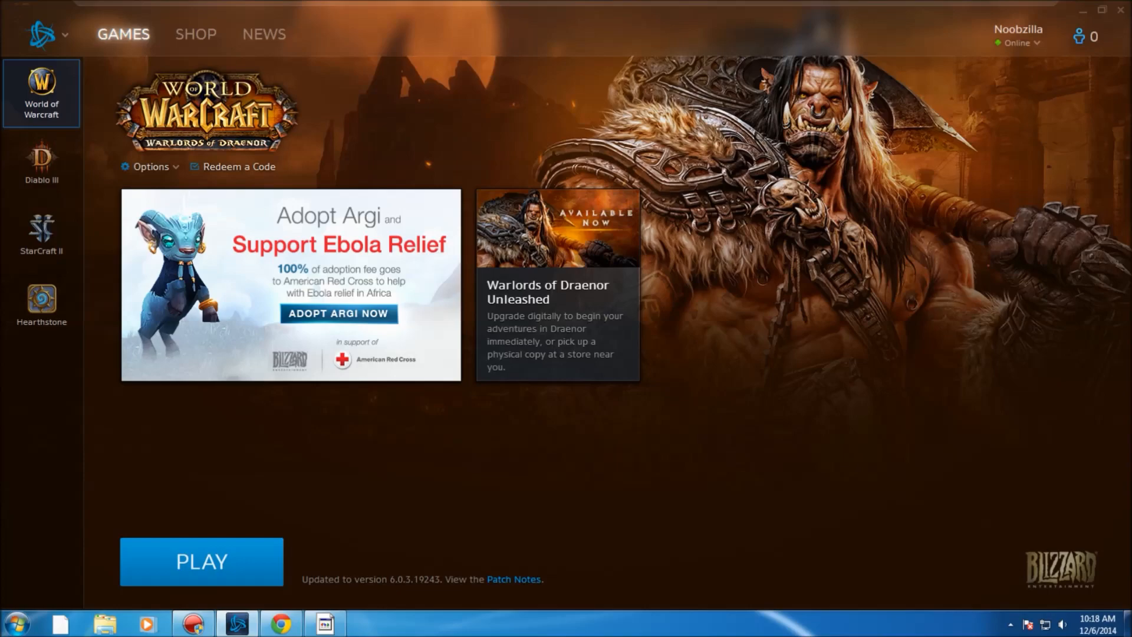
pyautogui.click(201, 560)
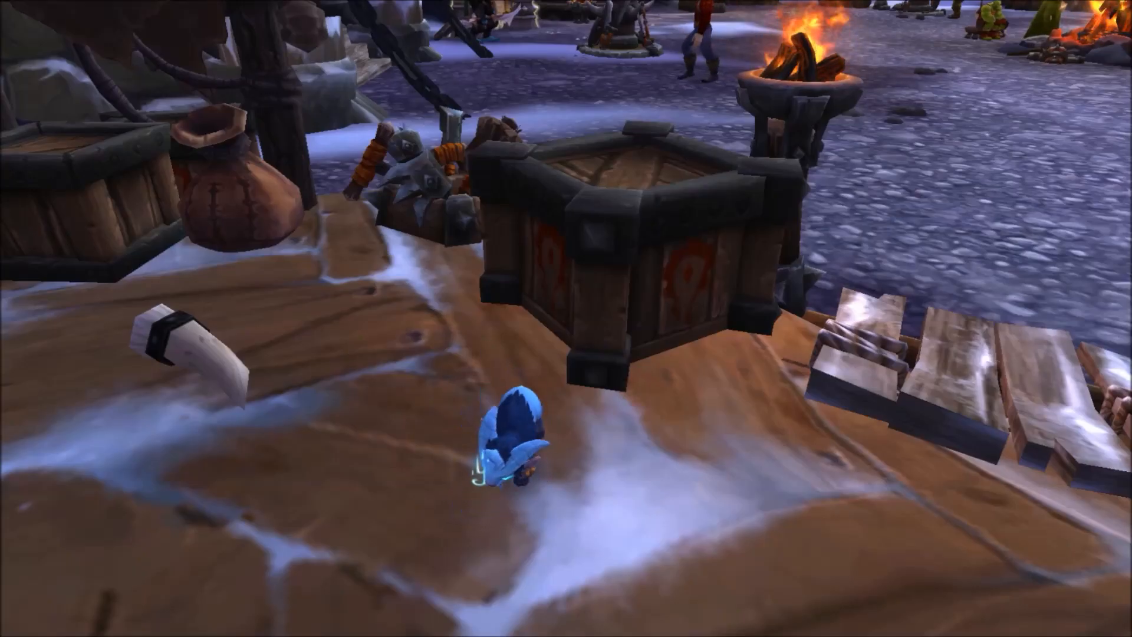